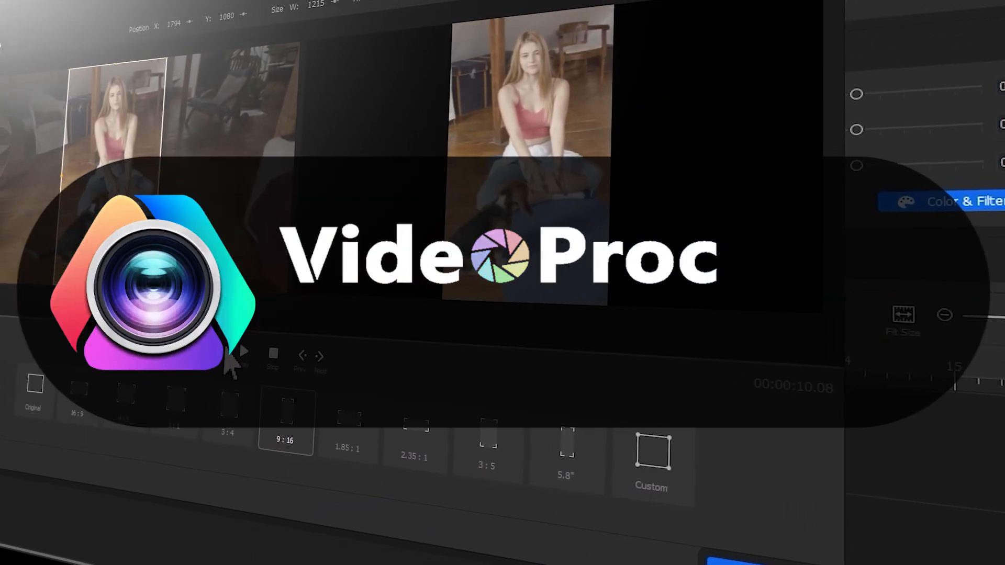
Crop the surfing wave clip to the 16:9 aspect ratio preset
{"action": "left_click", "coordinate": [242, 351]}
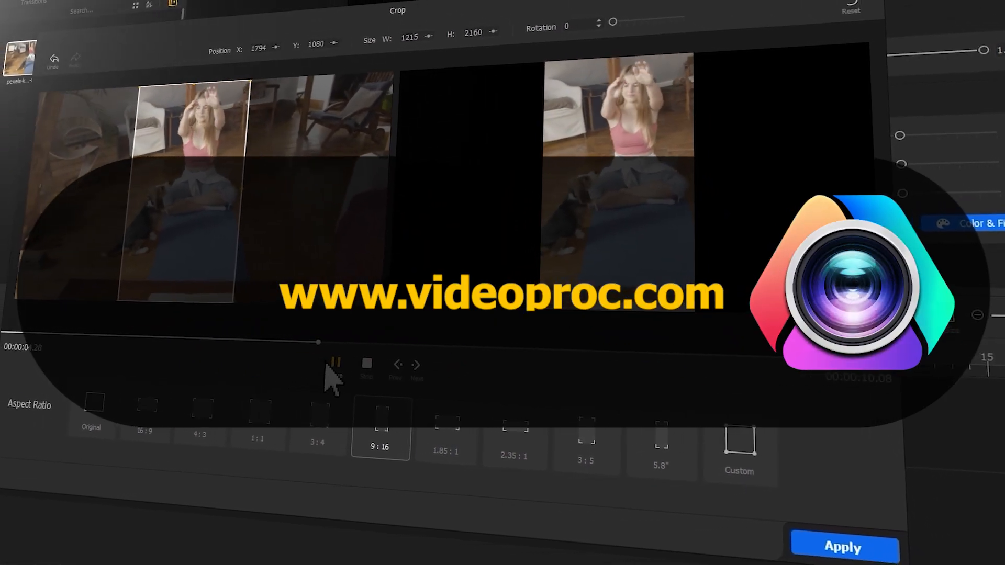
{"action": "left_click", "coordinate": [172, 417]}
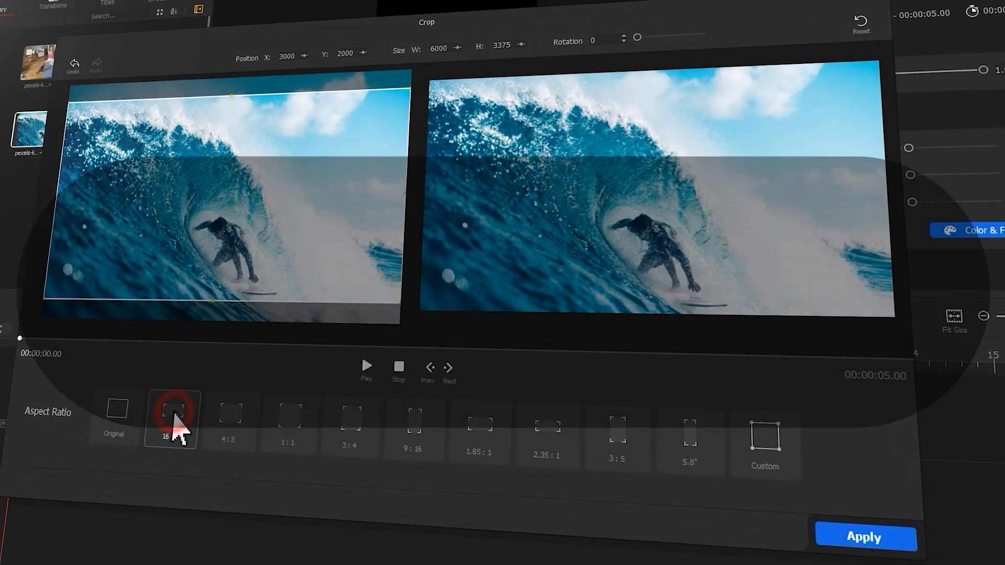
{"action": "left_click", "coordinate": [862, 537]}
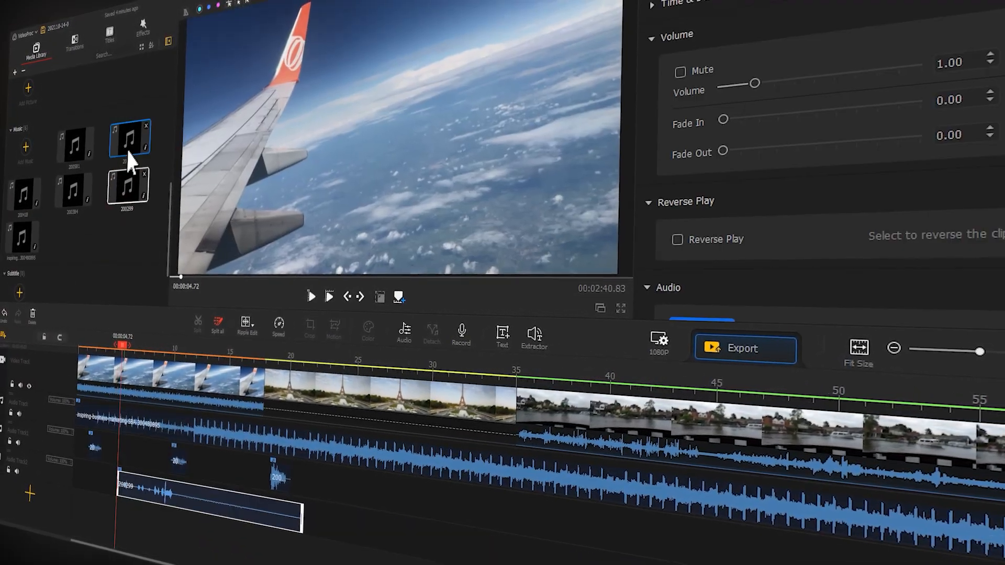
{"action": "right_click", "coordinate": [259, 371]}
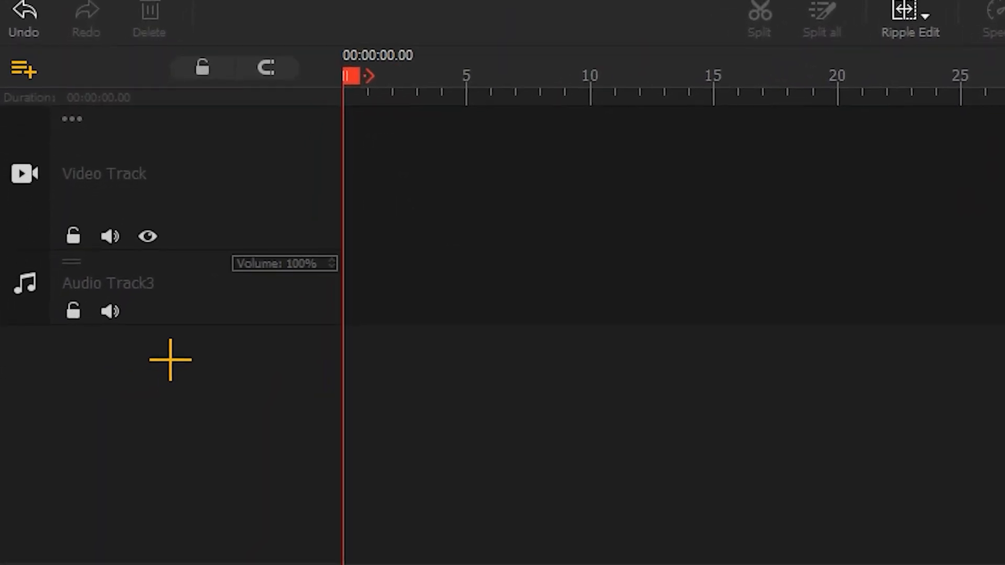
{"action": "left_click", "coordinate": [108, 283]}
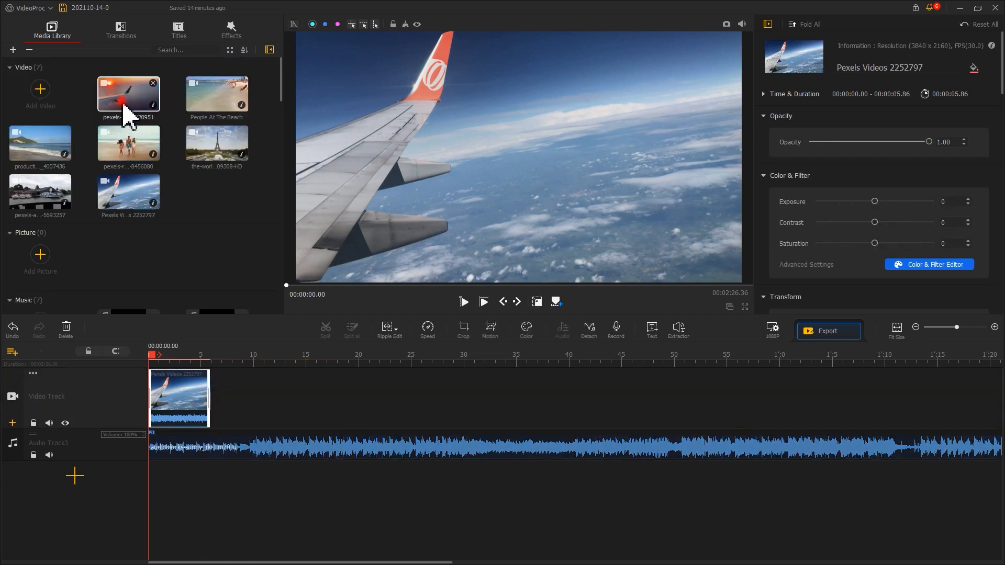
{"action": "left_click_drag", "start_coordinate": [129, 97], "coordinate": [246, 398]}
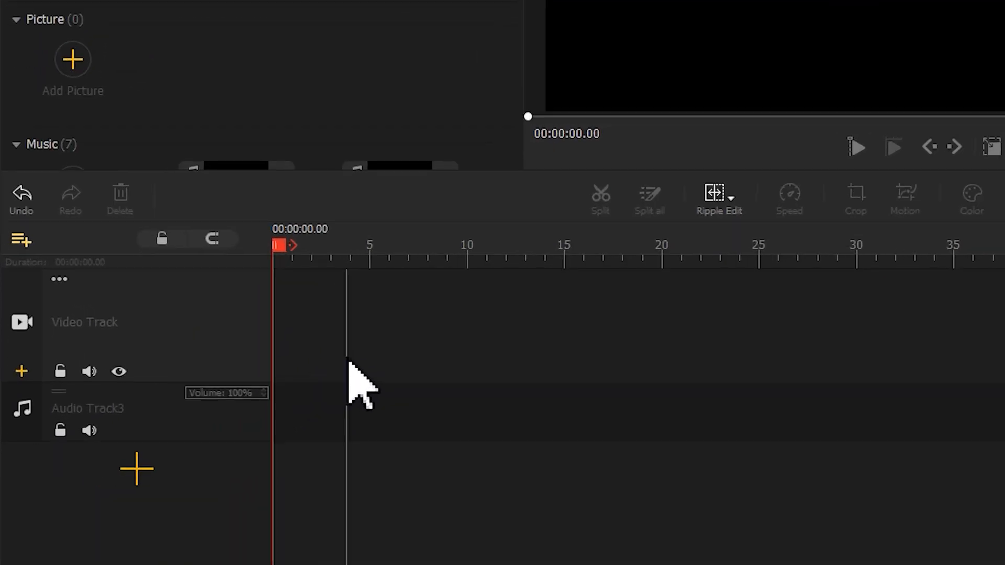
Add two new empty audio tracks below the existing tracks via New Audio Track
{"action": "left_click", "coordinate": [20, 239]}
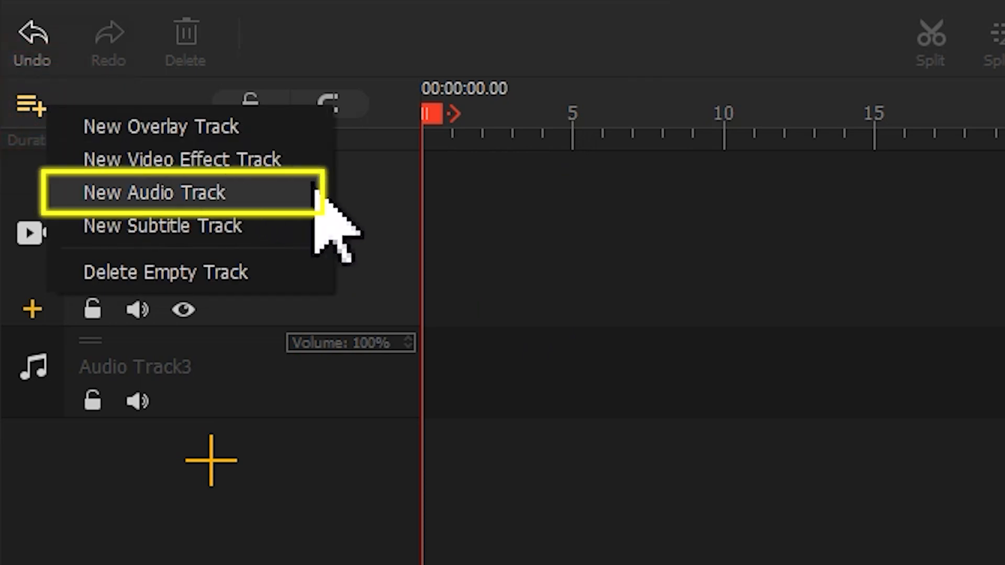
{"action": "left_click", "coordinate": [152, 191]}
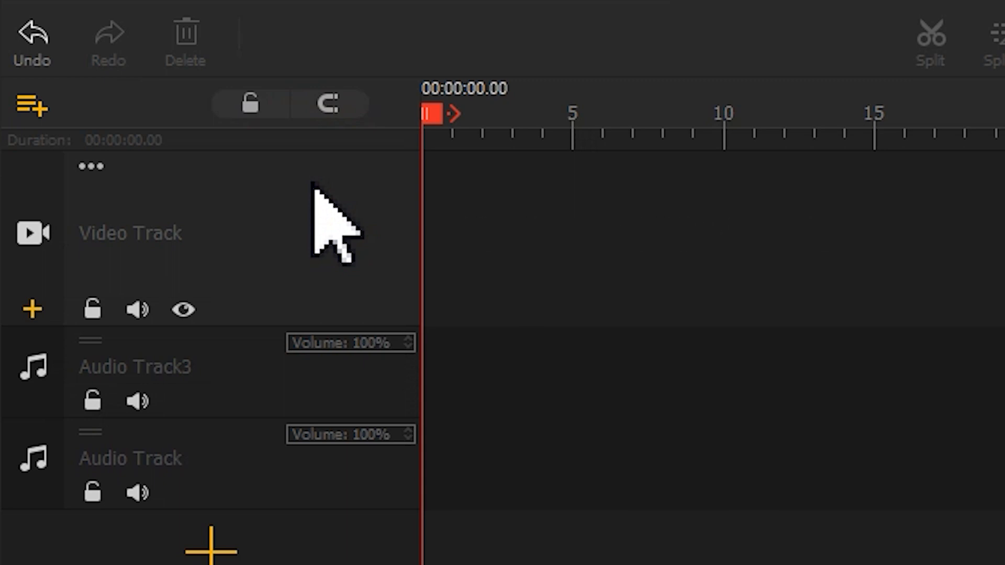
{"action": "left_click", "coordinate": [30, 106]}
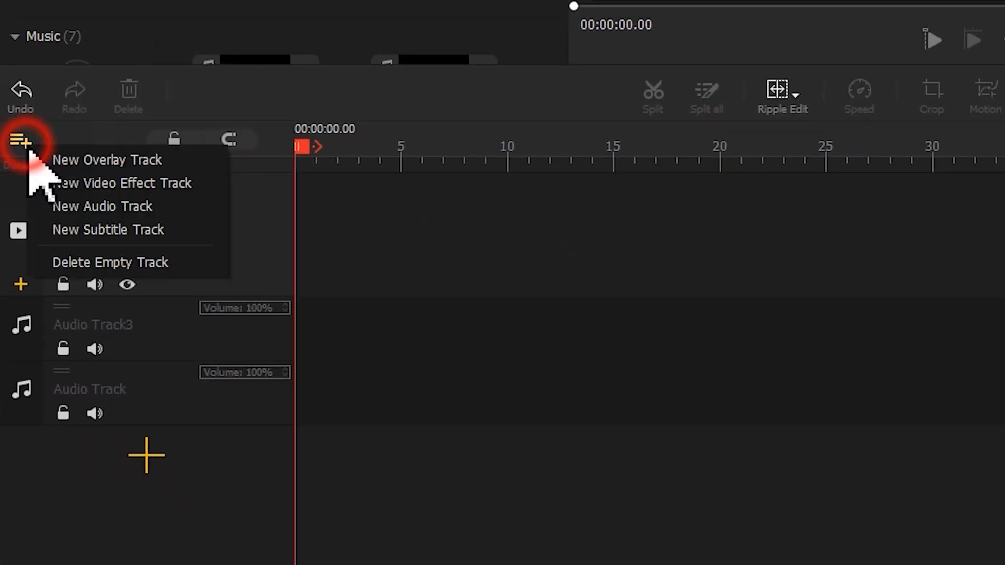
{"action": "mouse_move", "coordinate": [101, 205]}
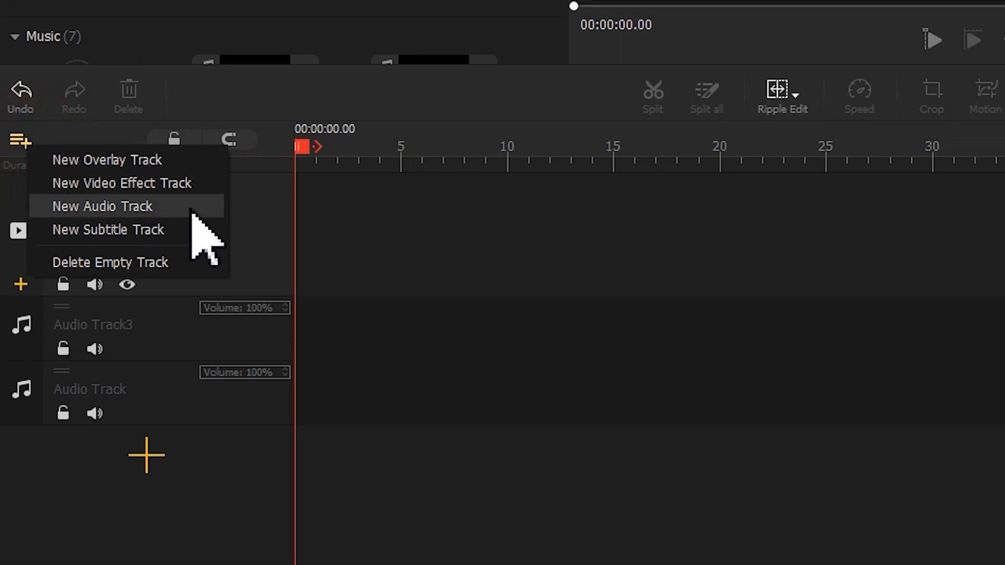
{"action": "left_click", "coordinate": [101, 206]}
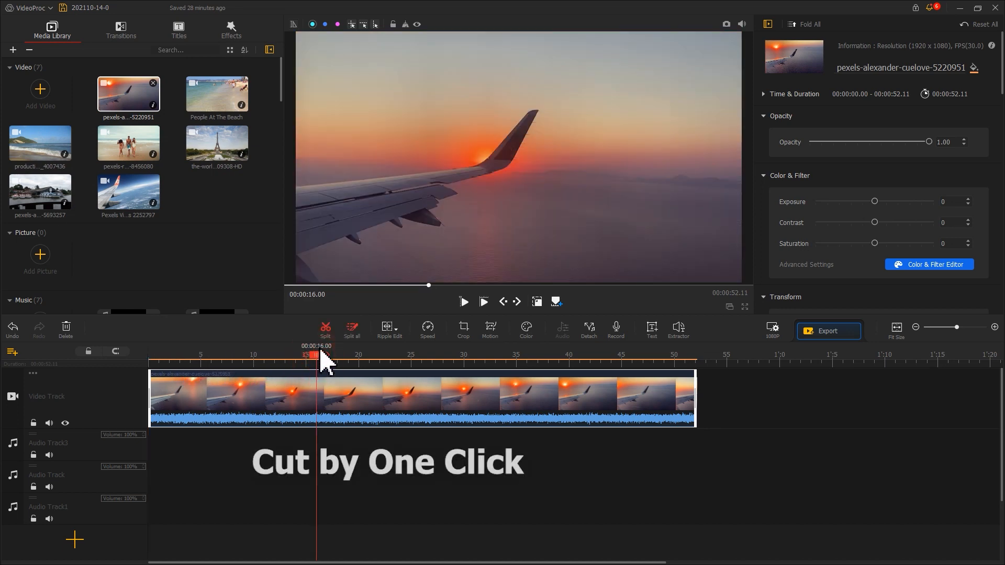
Detach the sunset wing clip's audio, split it at the 17-second mark, and select the second piece
{"action": "left_click_drag", "start_coordinate": [315, 356], "coordinate": [405, 356]}
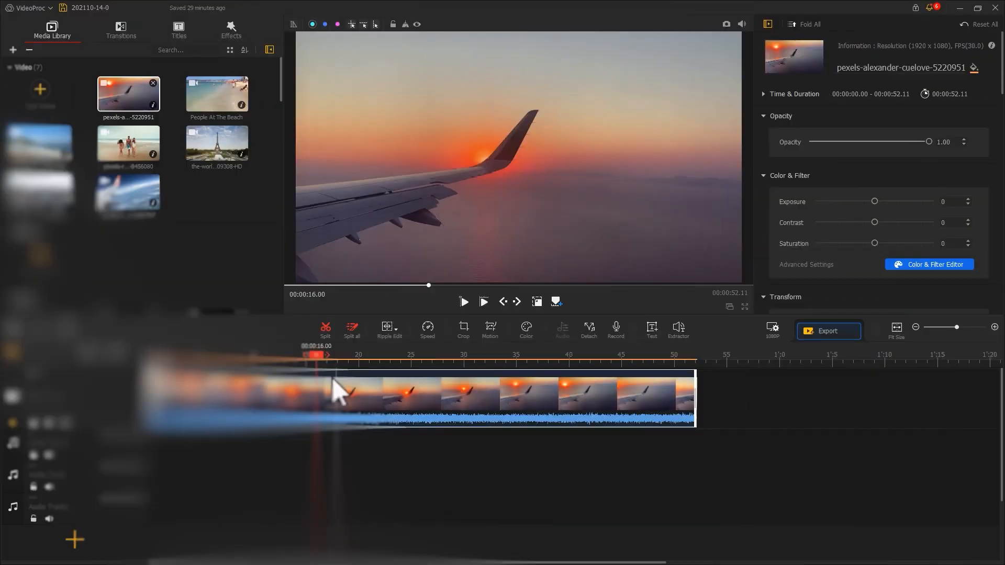
{"action": "right_click", "coordinate": [336, 392]}
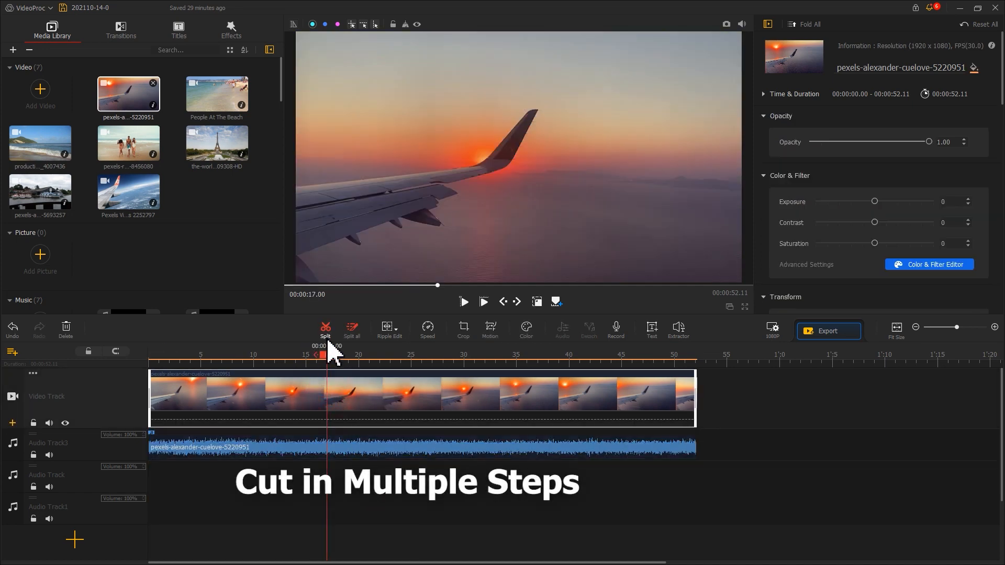
{"action": "left_click", "coordinate": [325, 328]}
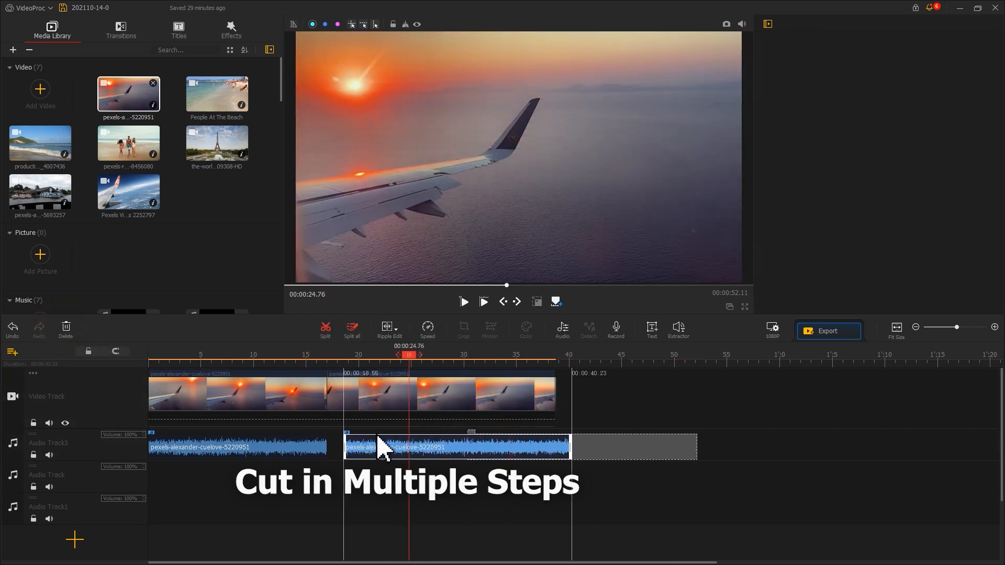
{"action": "left_click", "coordinate": [121, 30]}
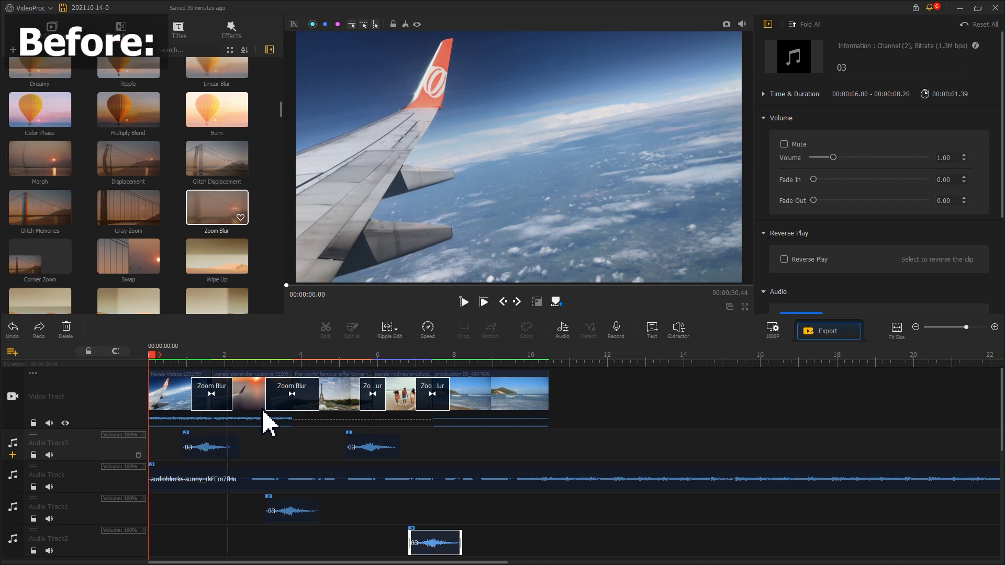
Move the 03 sound effects onto Audio Track3 and lower that track's volume
{"action": "left_click", "coordinate": [463, 302]}
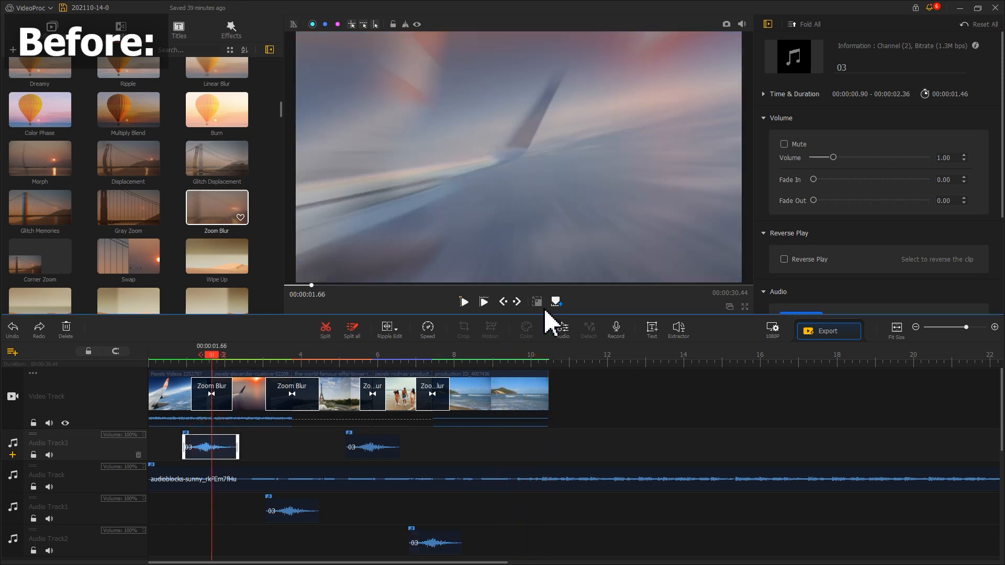
{"action": "left_click", "coordinate": [291, 509]}
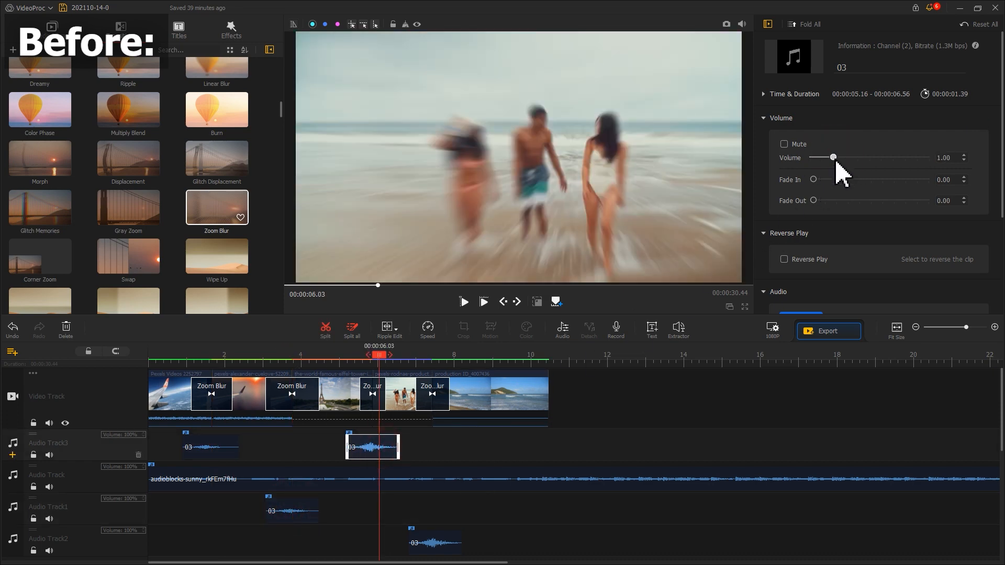
{"action": "left_click_drag", "start_coordinate": [833, 158], "coordinate": [817, 158]}
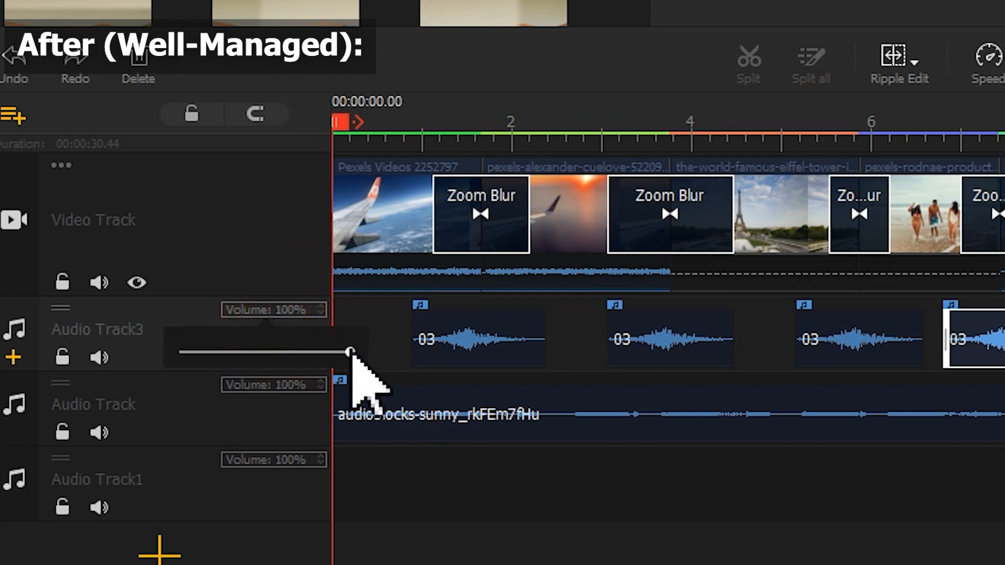
{"action": "left_click_drag", "start_coordinate": [349, 352], "coordinate": [232, 351]}
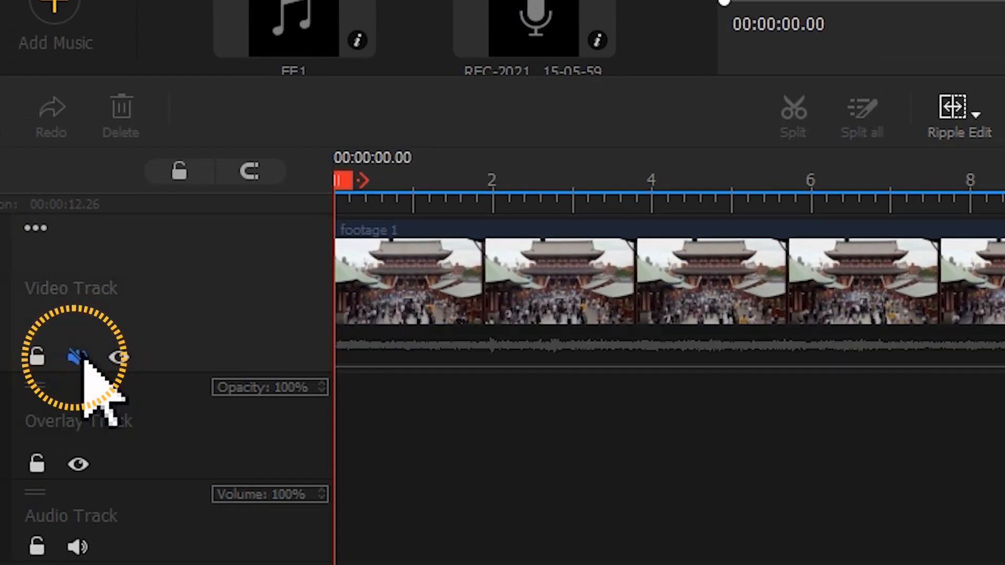
Mute the Video Track's original audio with its header speaker icon
{"action": "left_click", "coordinate": [76, 357]}
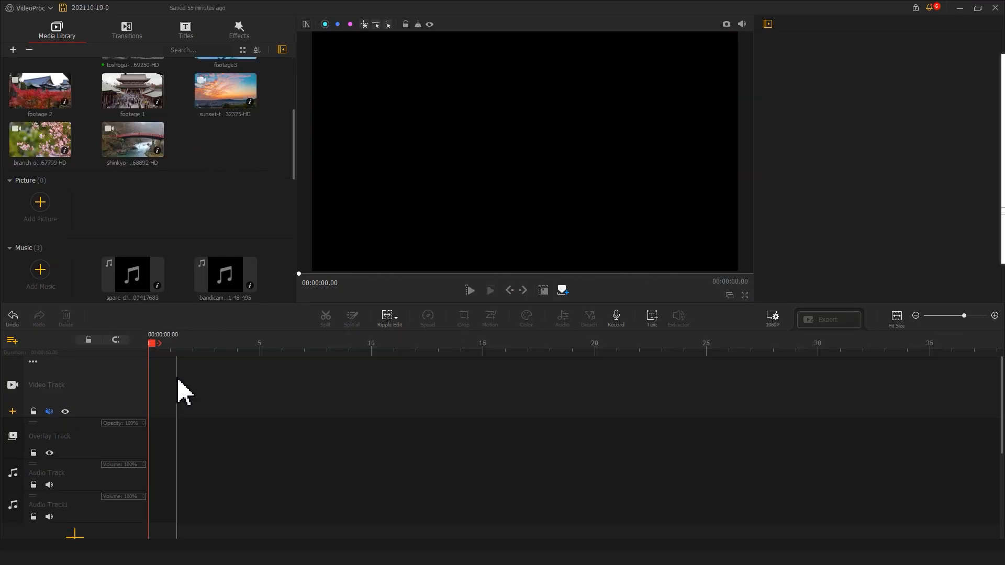
{"action": "mouse_move", "coordinate": [615, 329]}
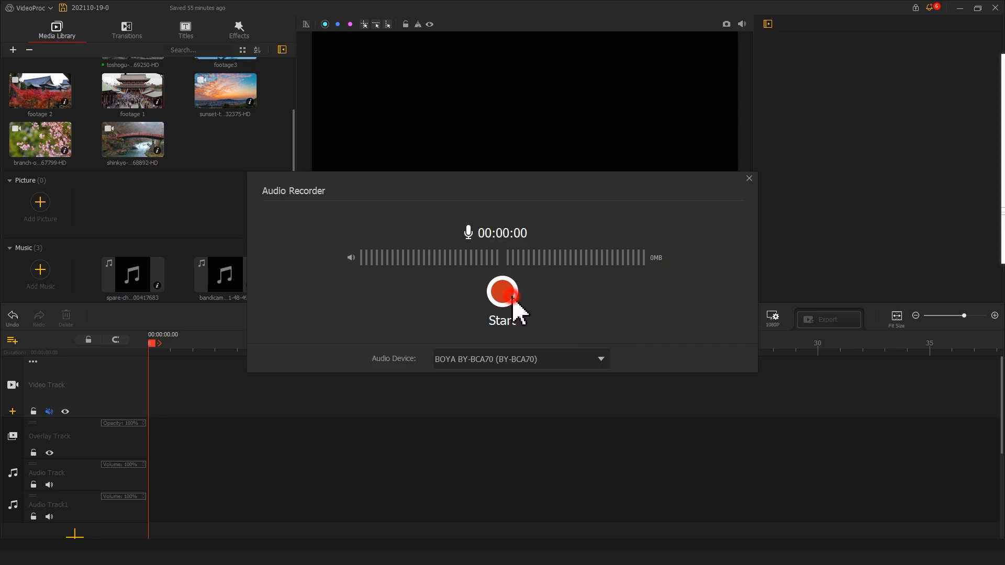
Record a few-second voiceover in the Audio Recorder
{"action": "left_click", "coordinate": [501, 291]}
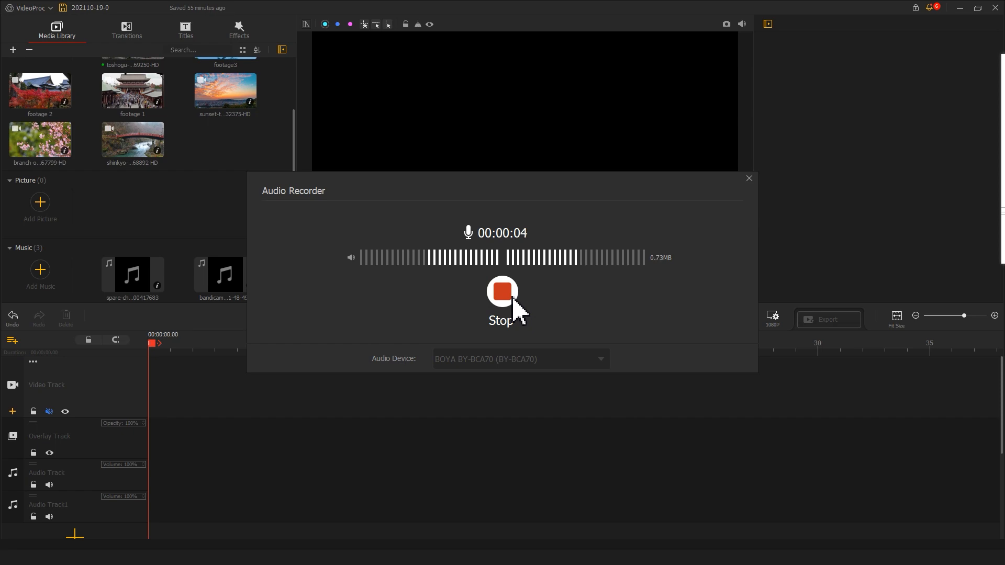
{"action": "left_click", "coordinate": [502, 292]}
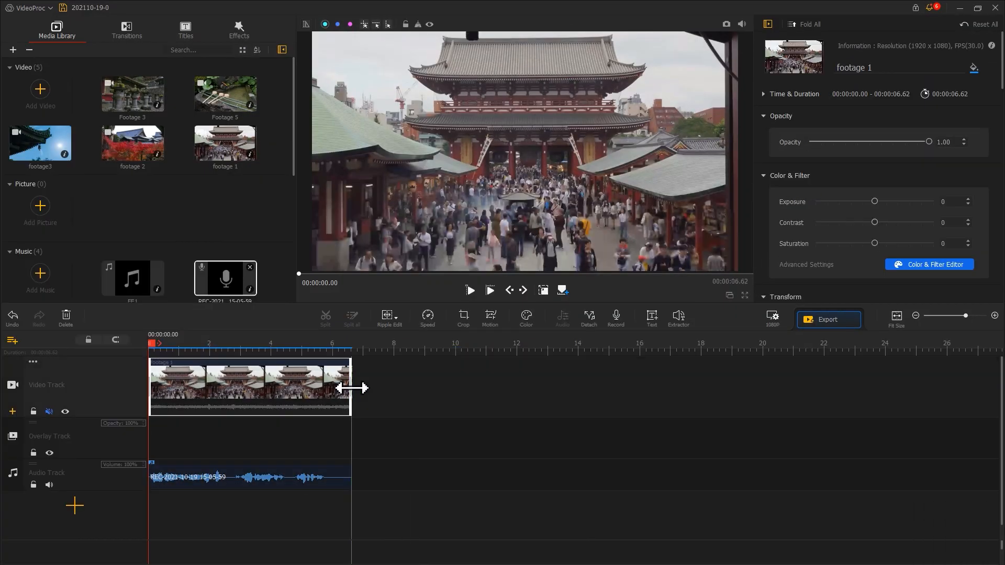
{"action": "left_click", "coordinate": [12, 340]}
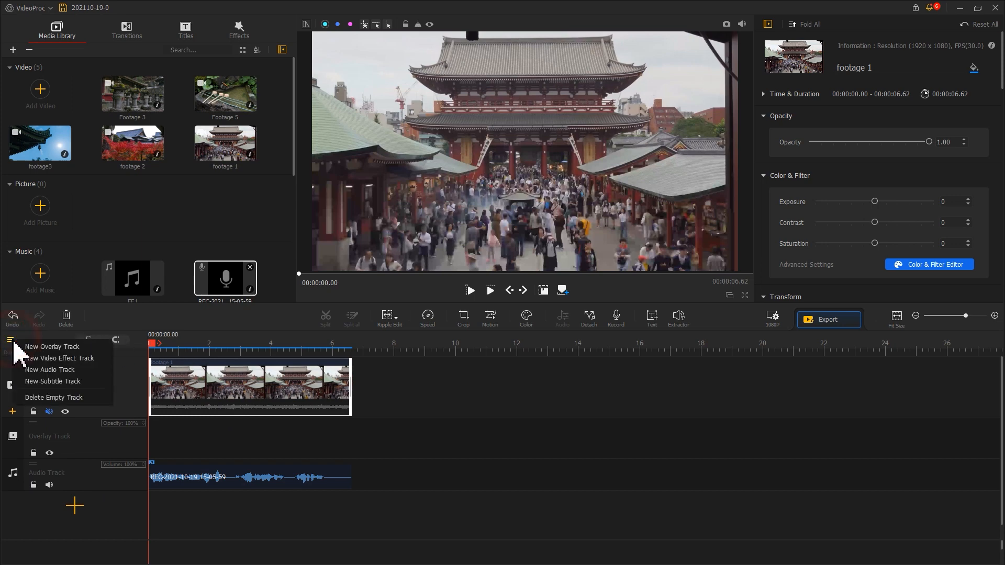
Add EF1 ambient sound trimmed at the temple clip's end, plus background music on another track
{"action": "left_click", "coordinate": [49, 370]}
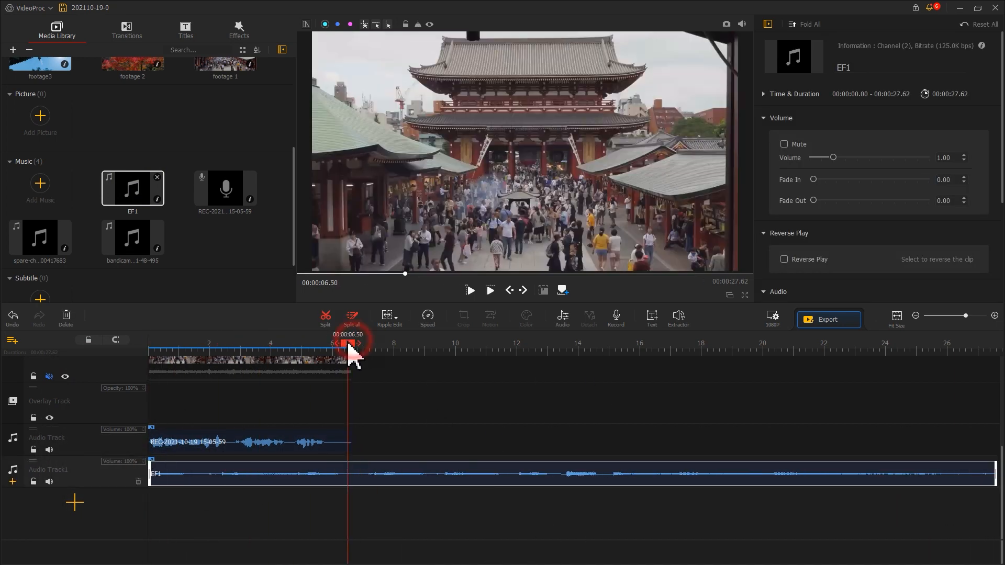
{"action": "left_click", "coordinate": [12, 339]}
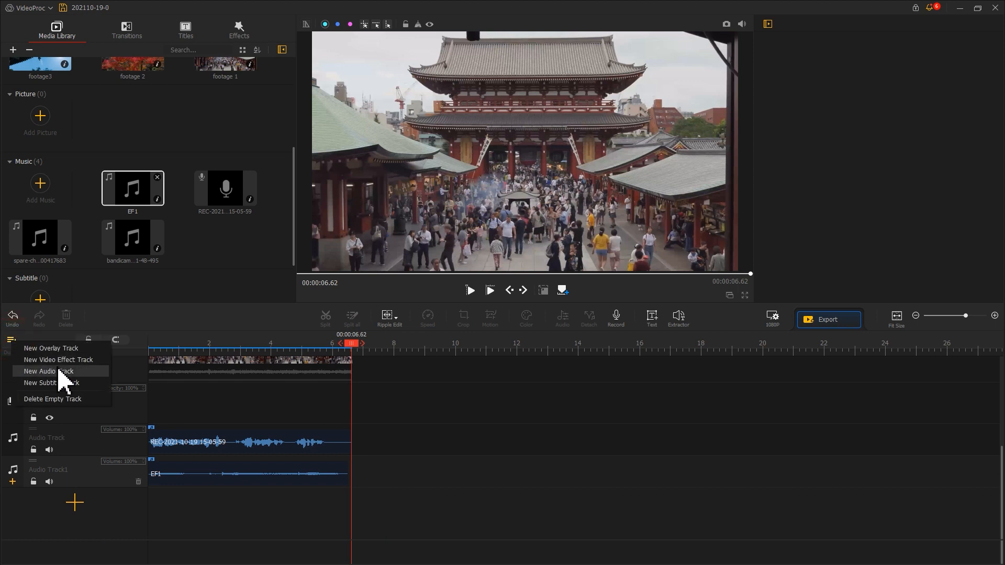
{"action": "left_click", "coordinate": [48, 371]}
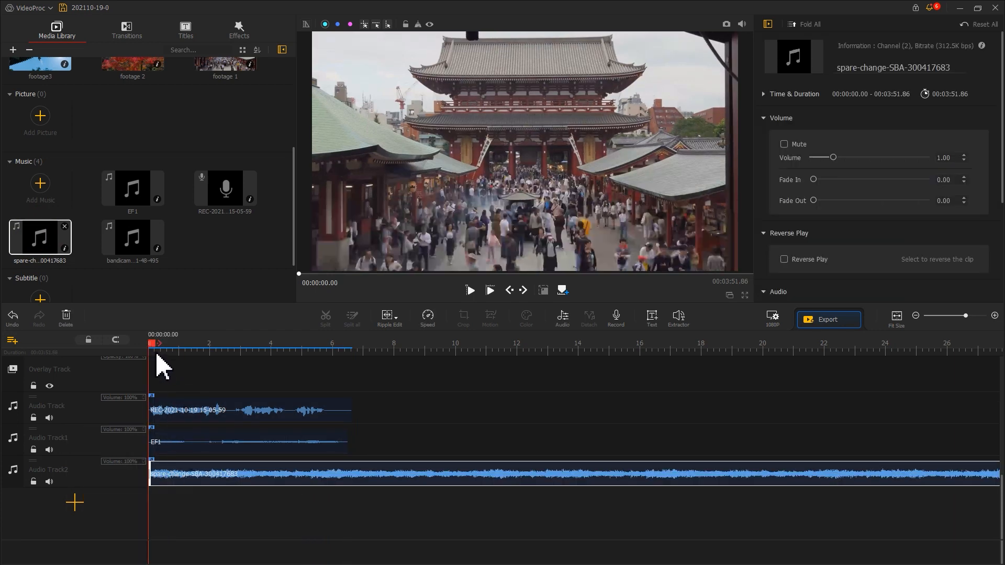
{"action": "left_click", "coordinate": [489, 289]}
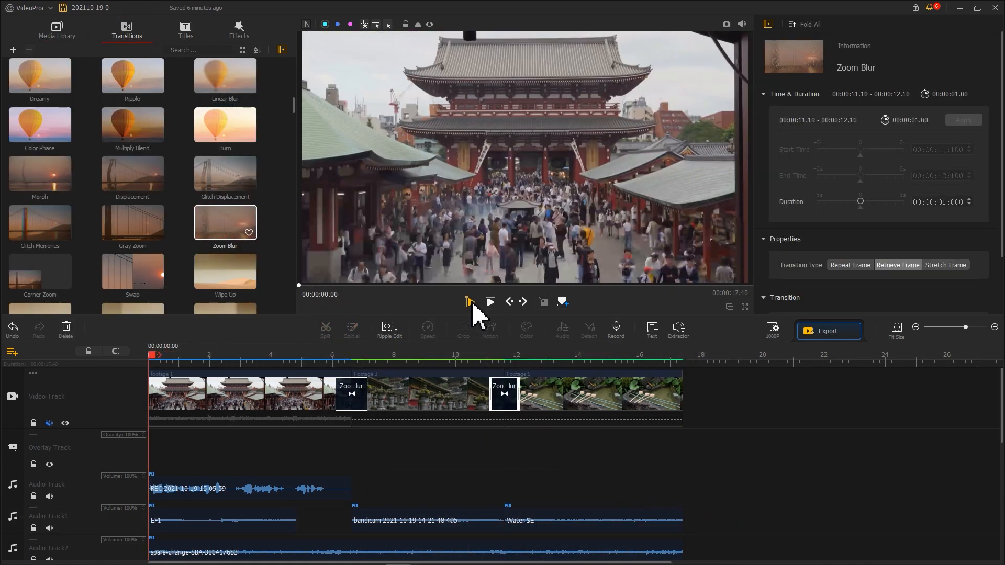
Play the Japan sequence from the start in the preview, then pause it
{"action": "left_click", "coordinate": [489, 302]}
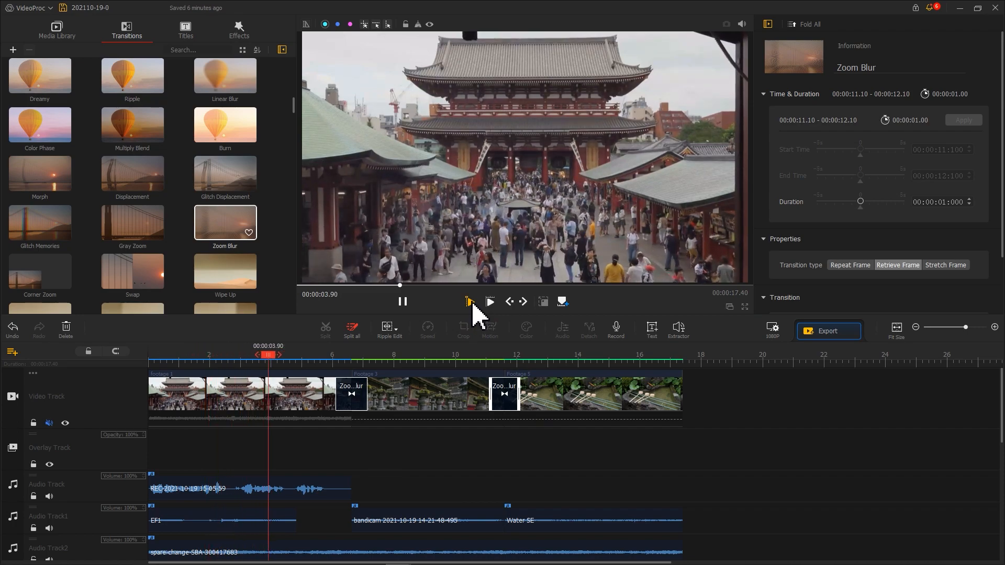
{"action": "left_click", "coordinate": [57, 28]}
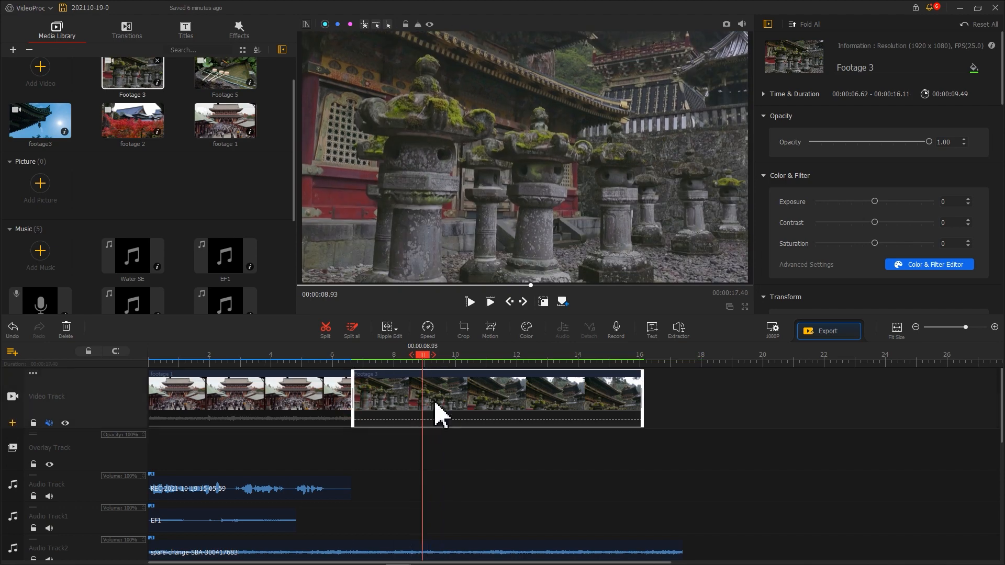